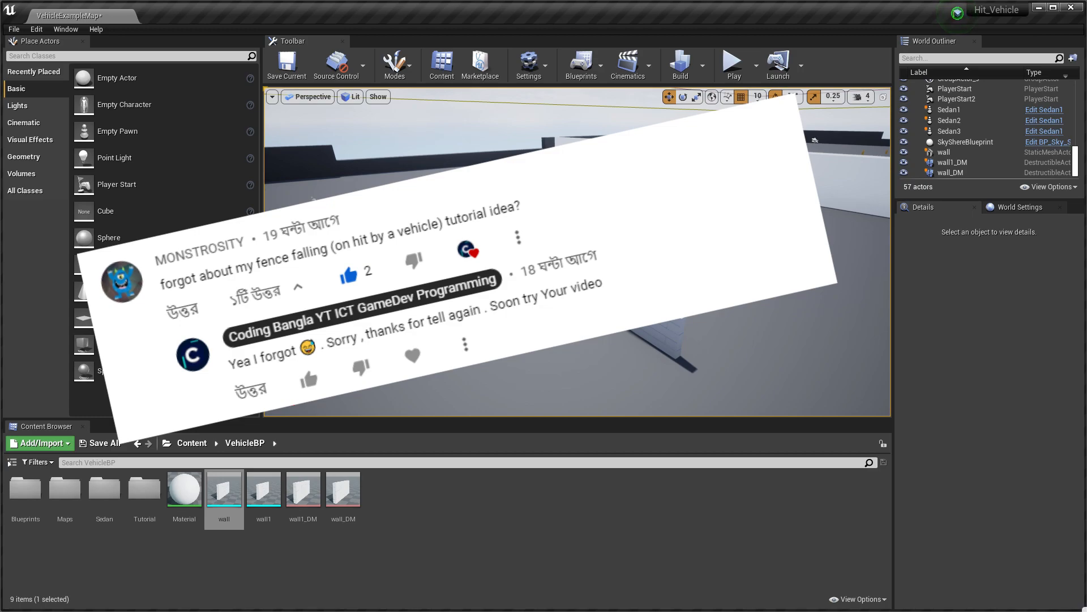
Play the vehicle level, drive the sedan into the walls, and return to the editor
left_click(944, 152)
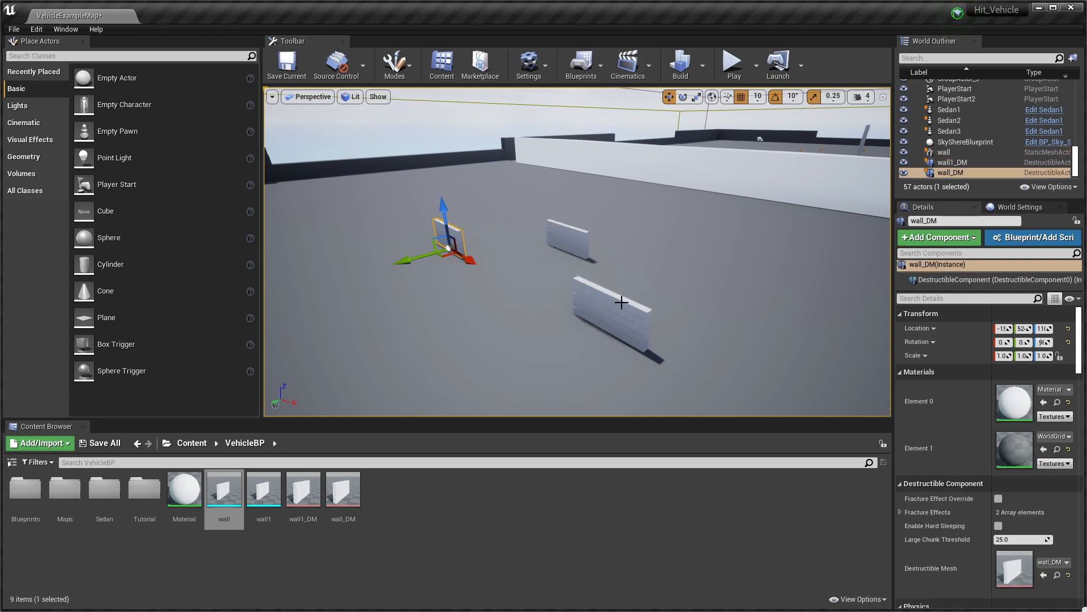
mouse_move(658, 287)
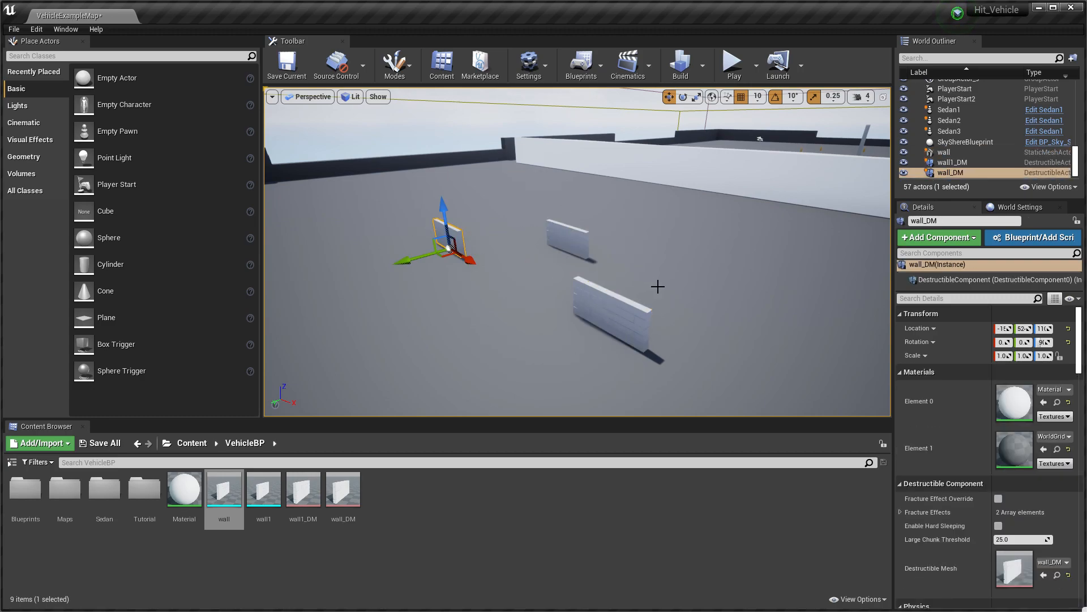
left_click(562, 236)
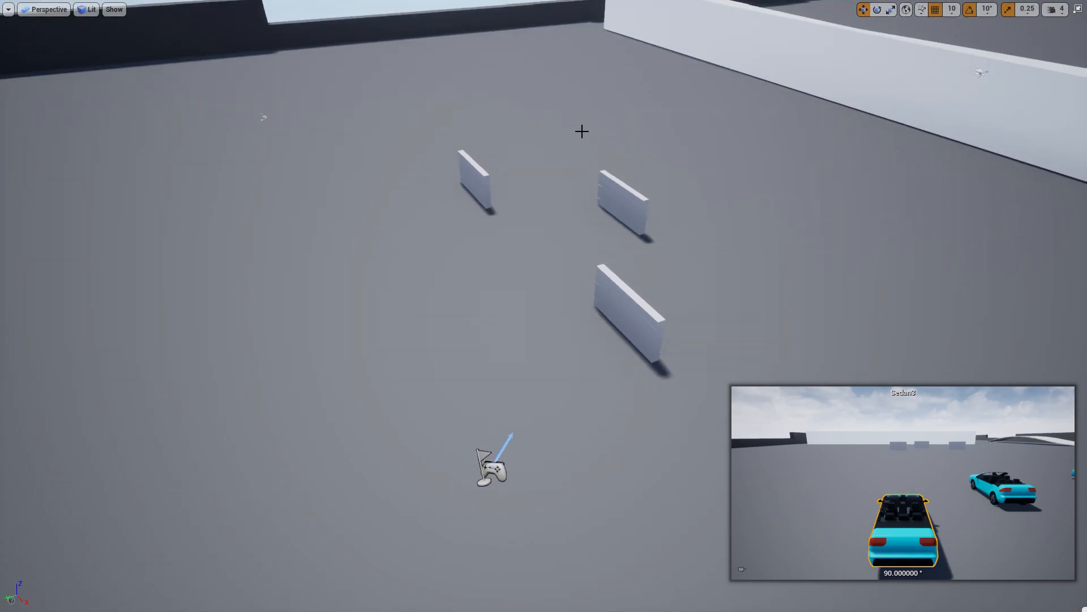
left_click(622, 201)
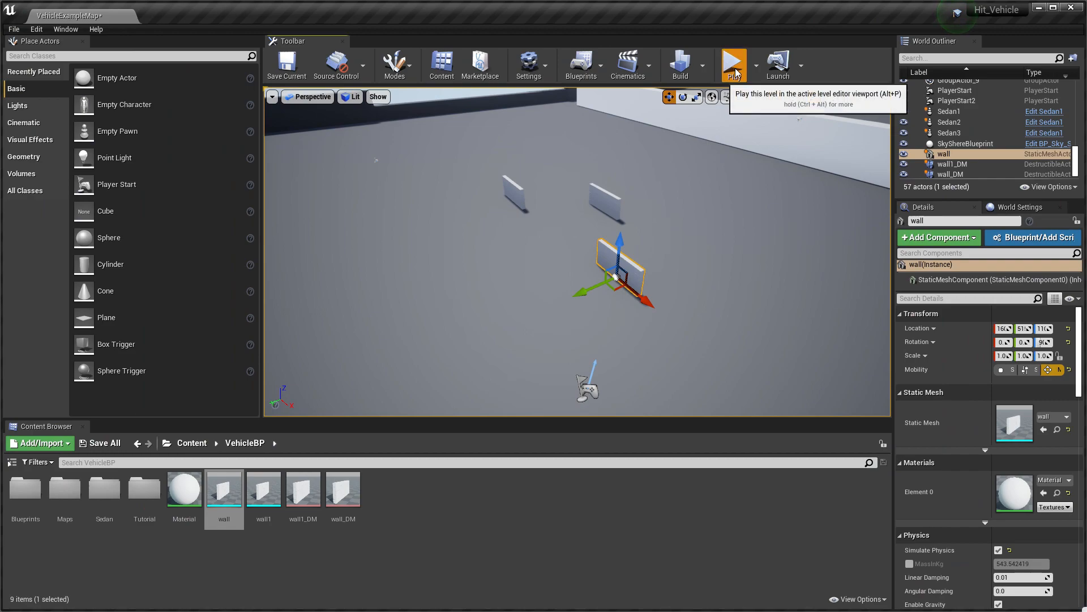
left_click(733, 64)
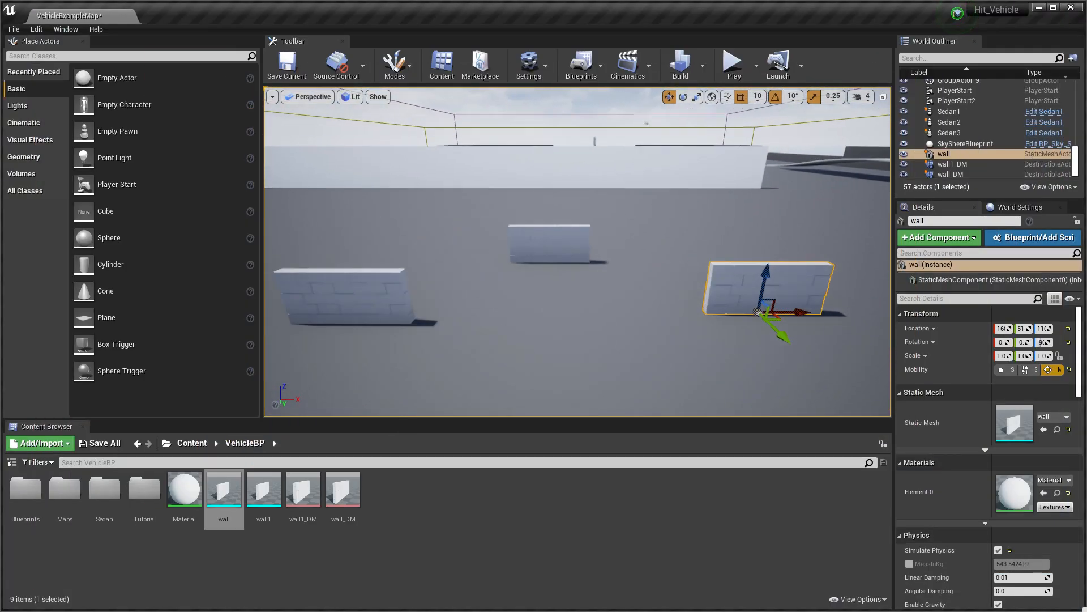
Open the wall mesh asset from the Content Browser before bringing up the Plugins browser
double_click(224, 483)
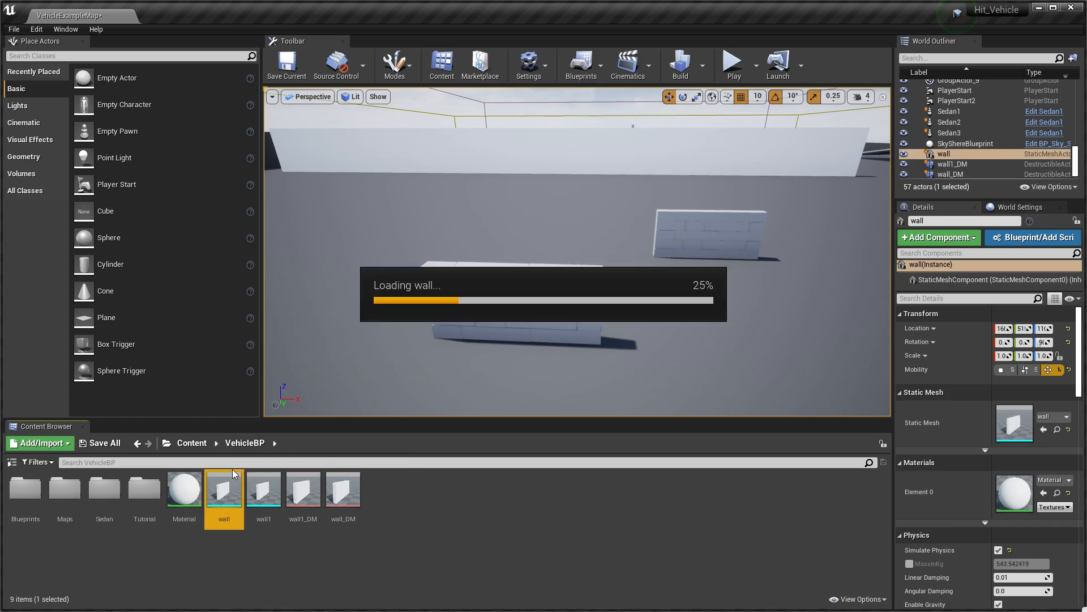
double_click(223, 484)
type("a")
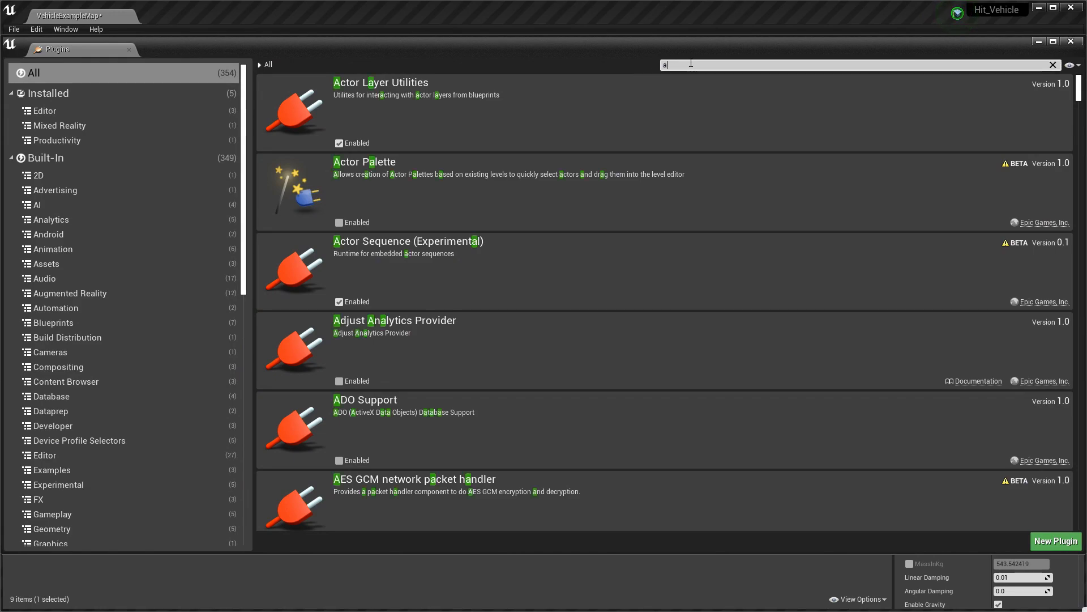
Search 'apex' to confirm Apex Destruction is enabled, then close the Plugins browser
type("pex")
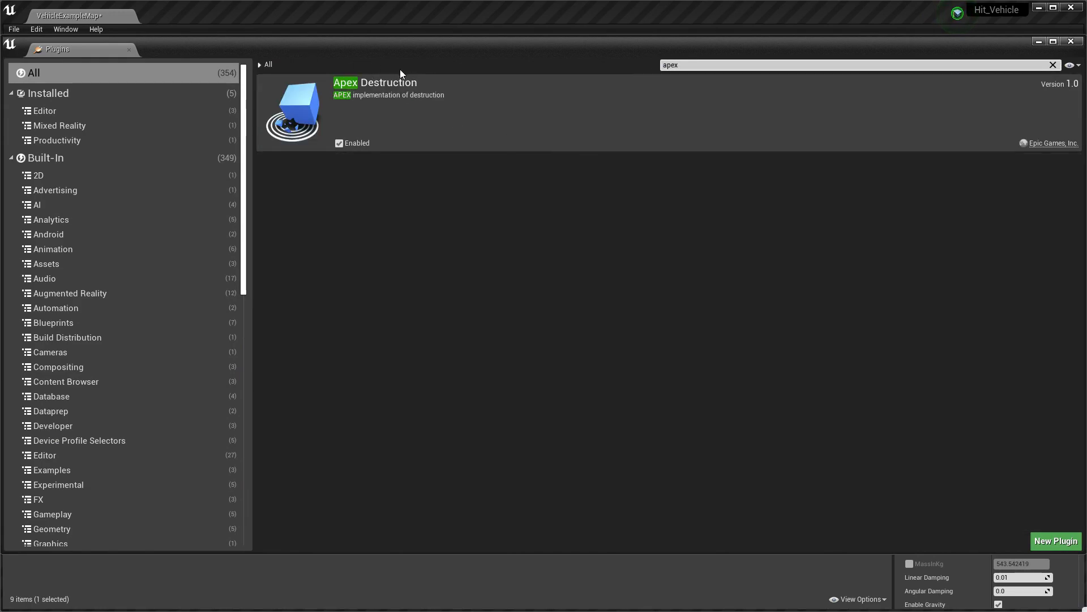
mouse_move(411, 101)
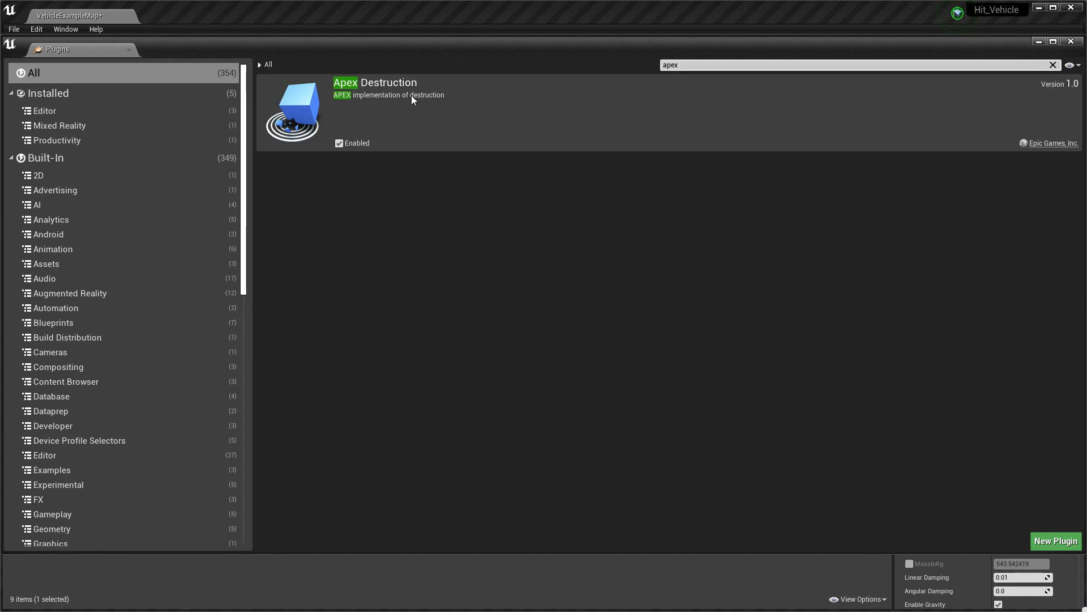
mouse_move(425, 123)
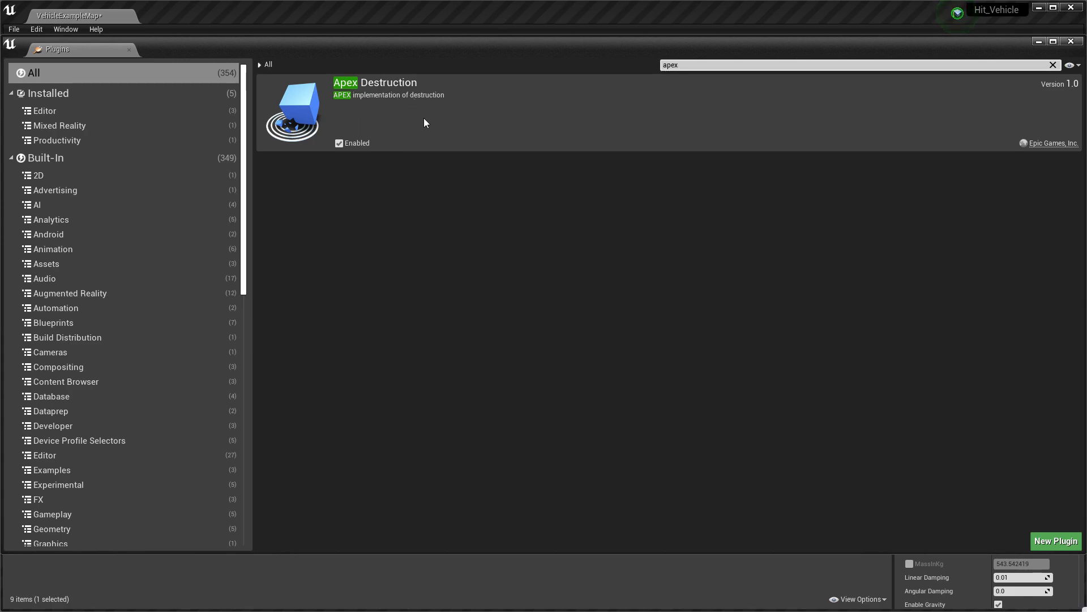
mouse_move(1068, 61)
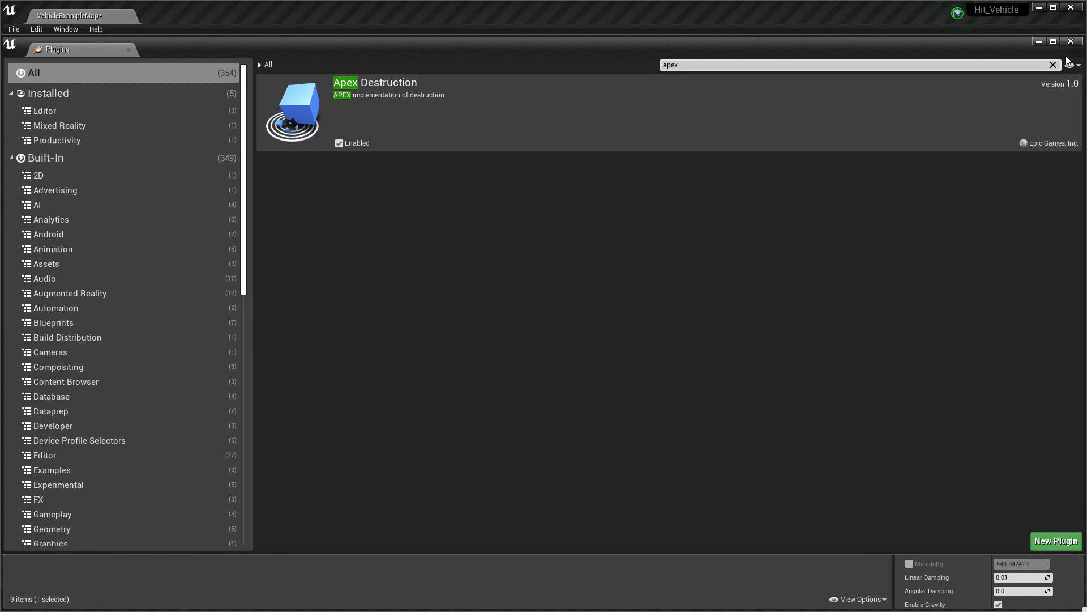
left_click(1070, 41)
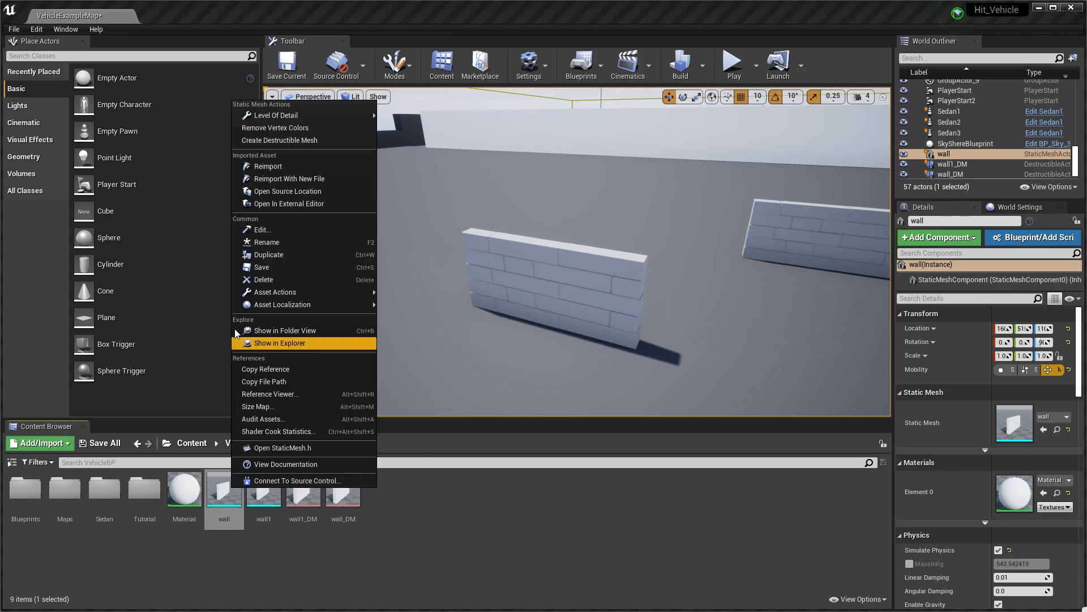
mouse_move(280, 140)
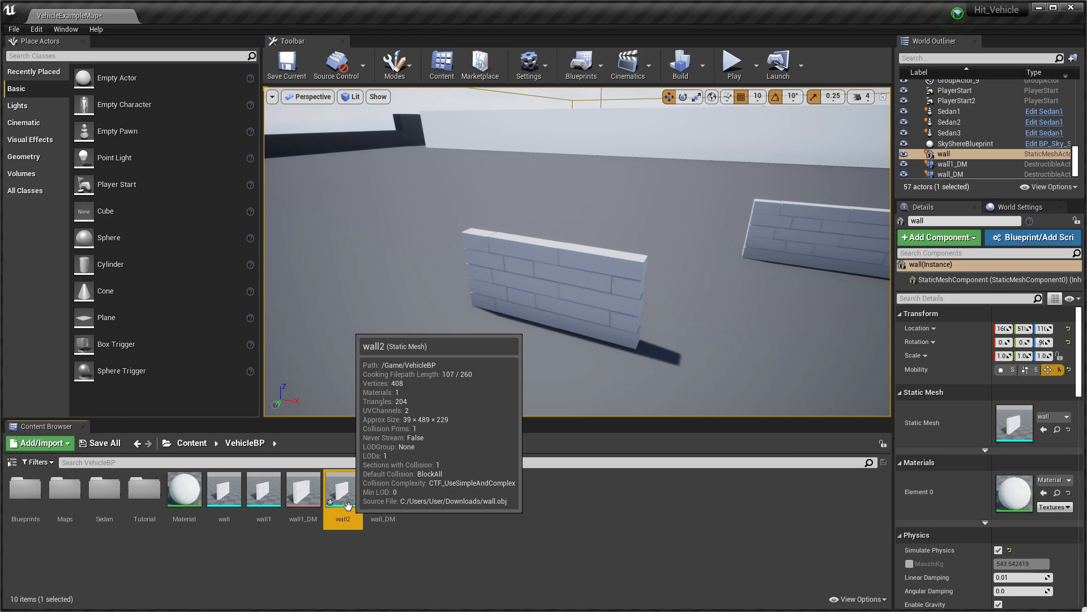
Save the duplicated wall2 mesh and bring up its asset actions
left_click(99, 442)
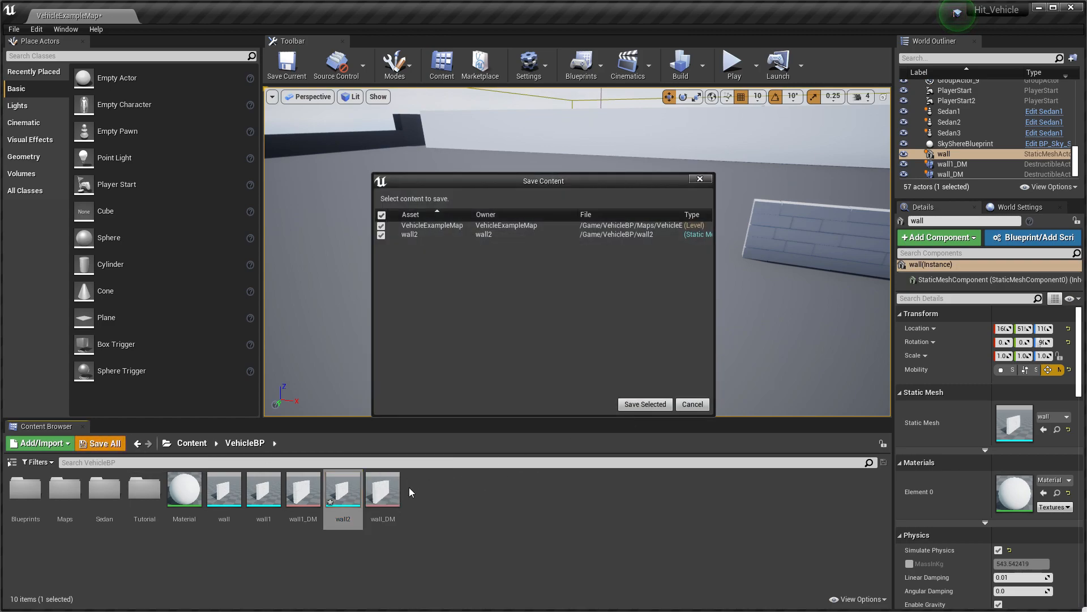
right_click(342, 485)
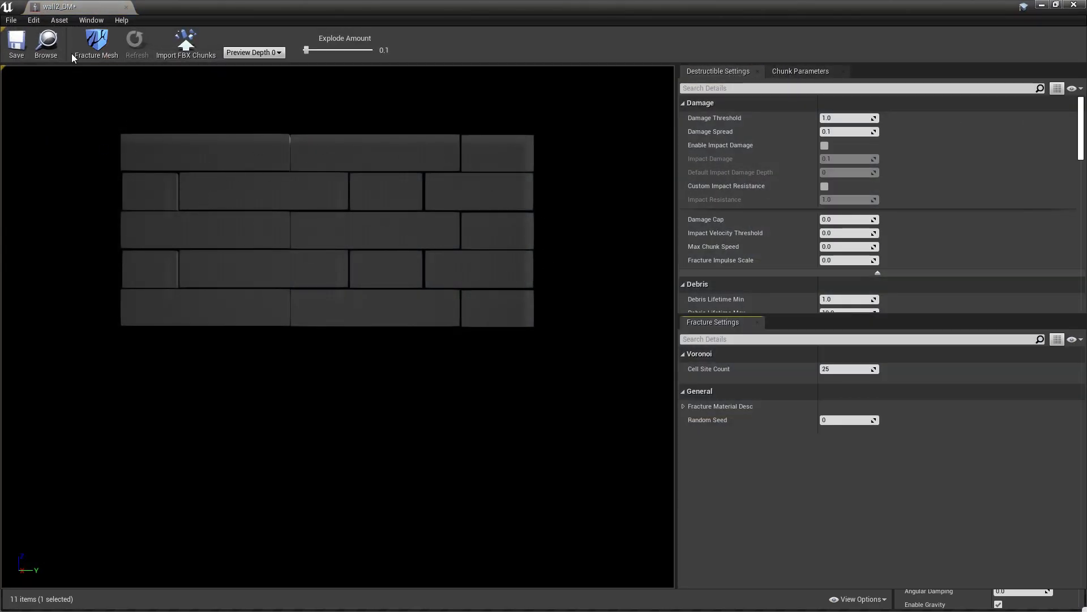
Fracture wall2_DM into chunks and preview them with the Explode Amount slider
left_click(254, 52)
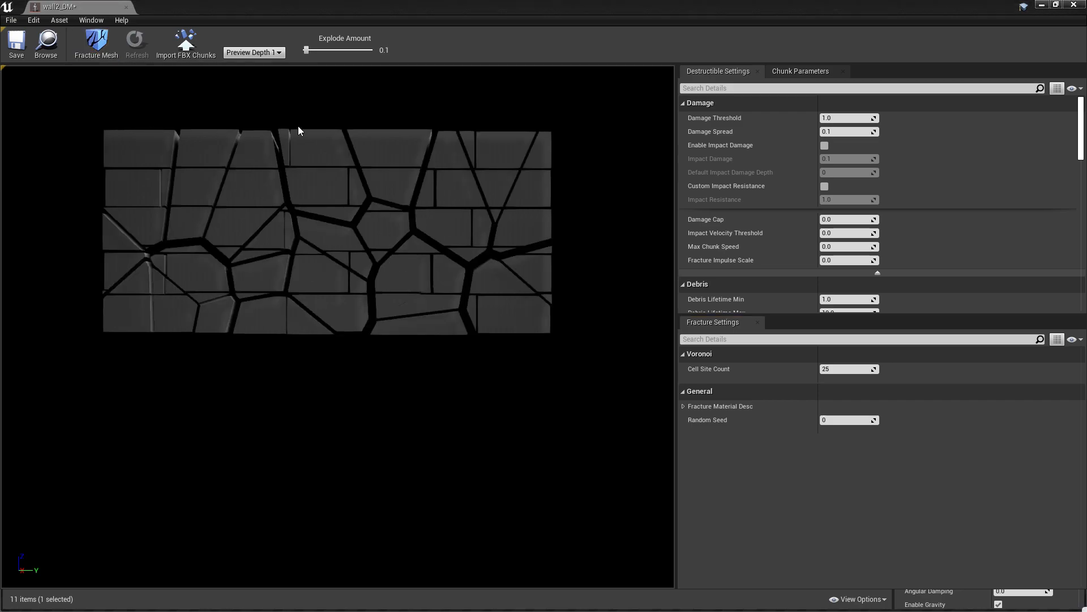
left_click_drag(310, 50, 365, 50)
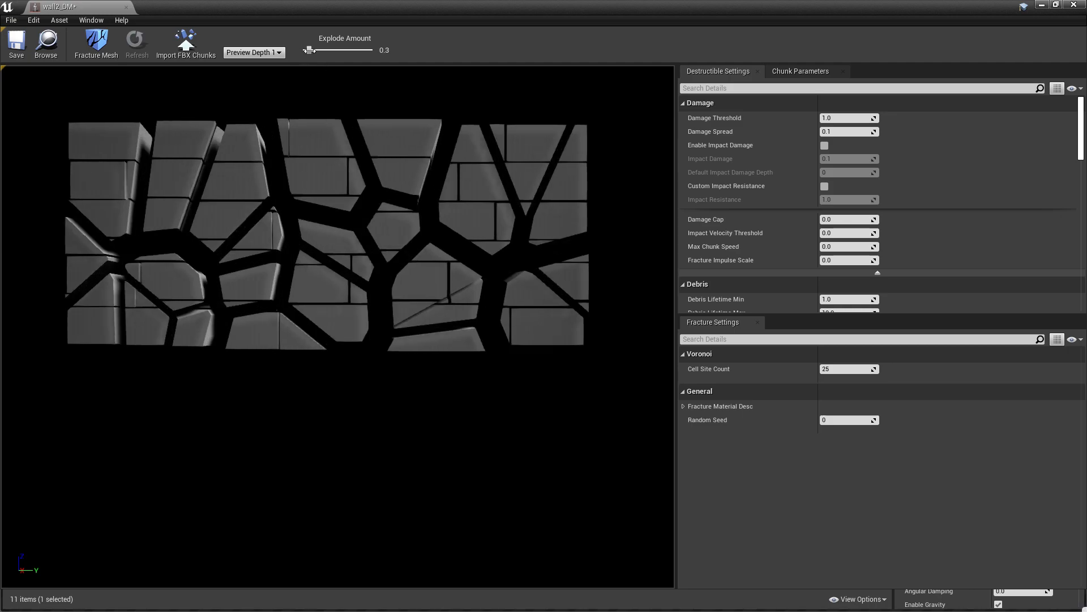
left_click_drag(311, 50, 304, 50)
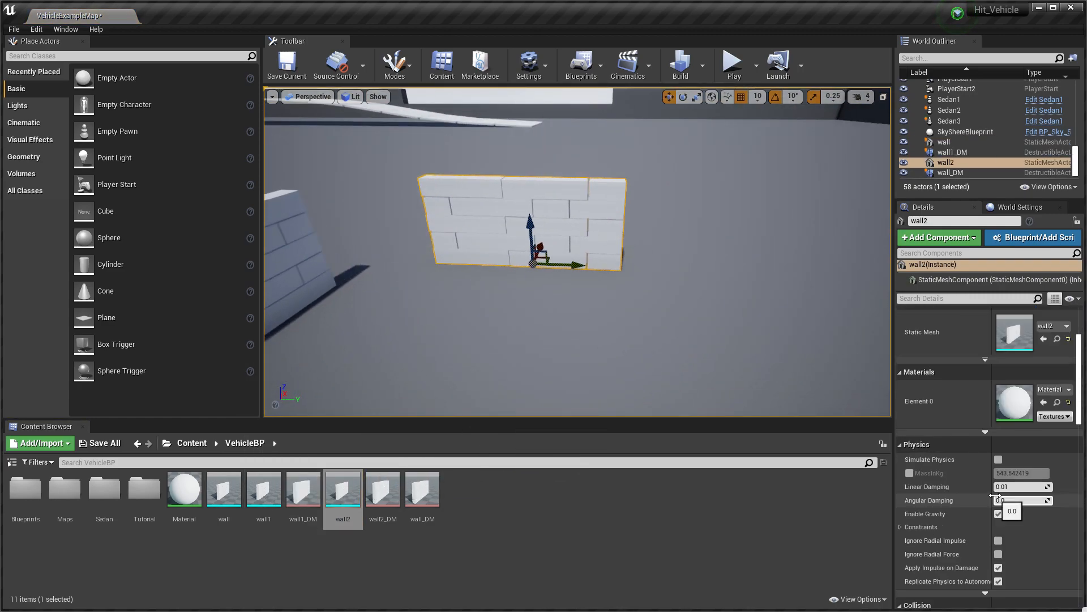
Enable physics simulation with a custom 100 kg mass on wall2, then reopen the destructible wall mesh
left_click(998, 459)
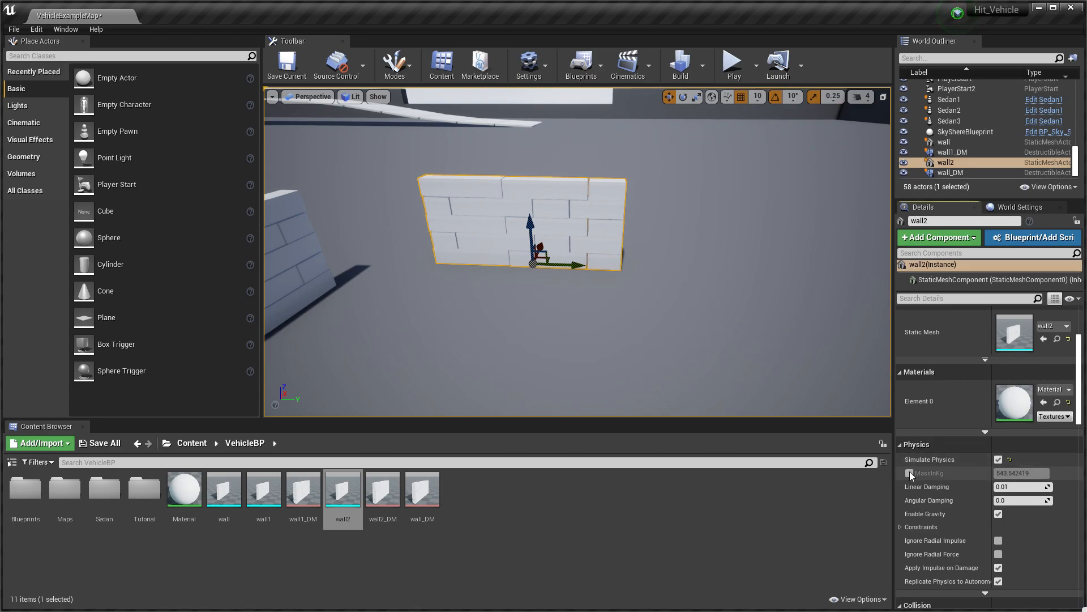
left_click(998, 473)
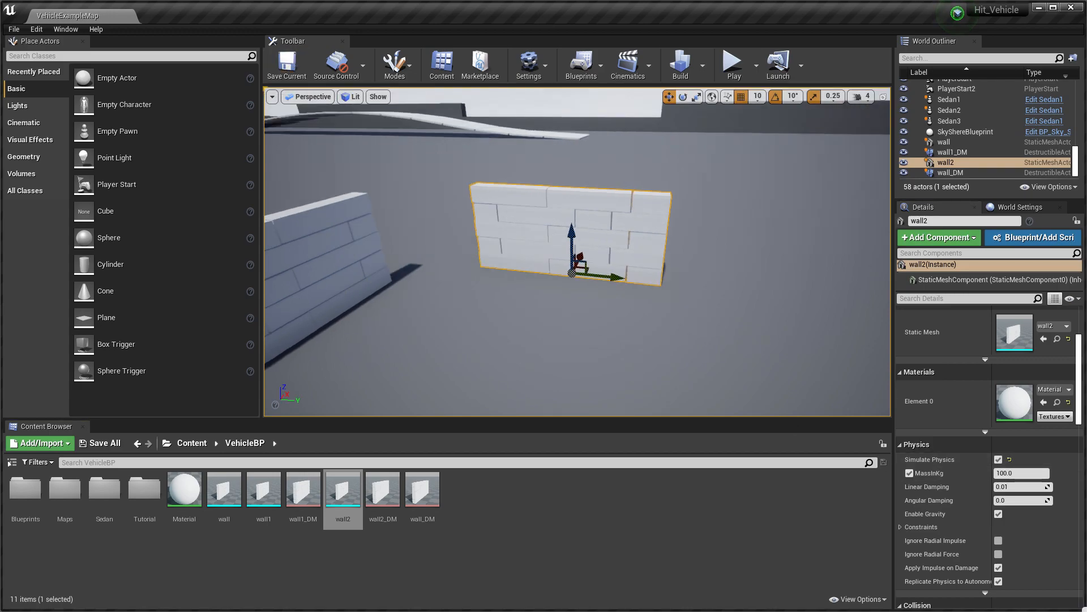
left_click(944, 141)
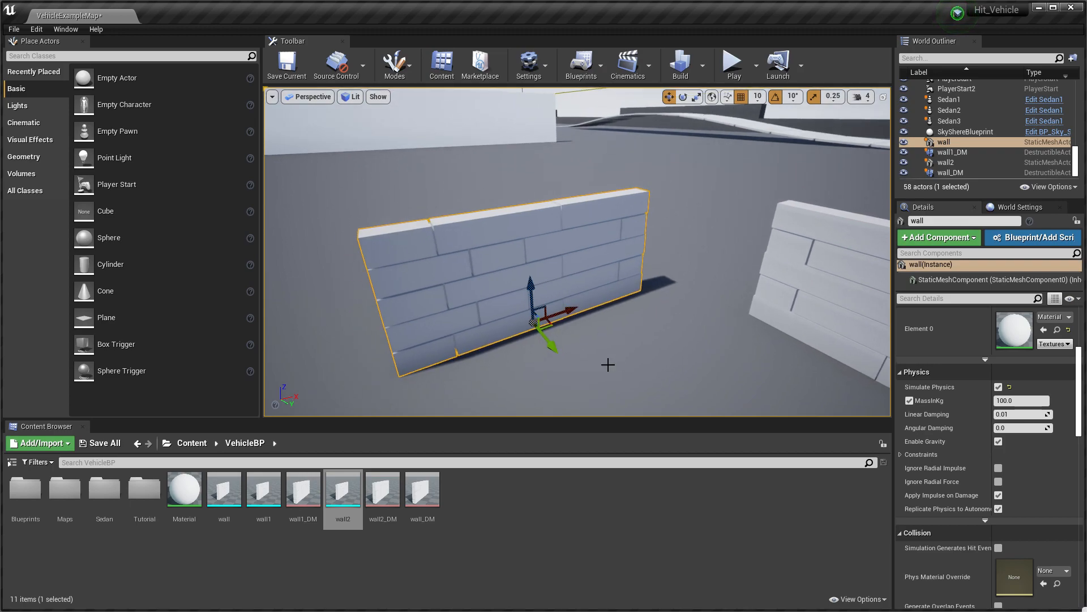
mouse_move(590, 290)
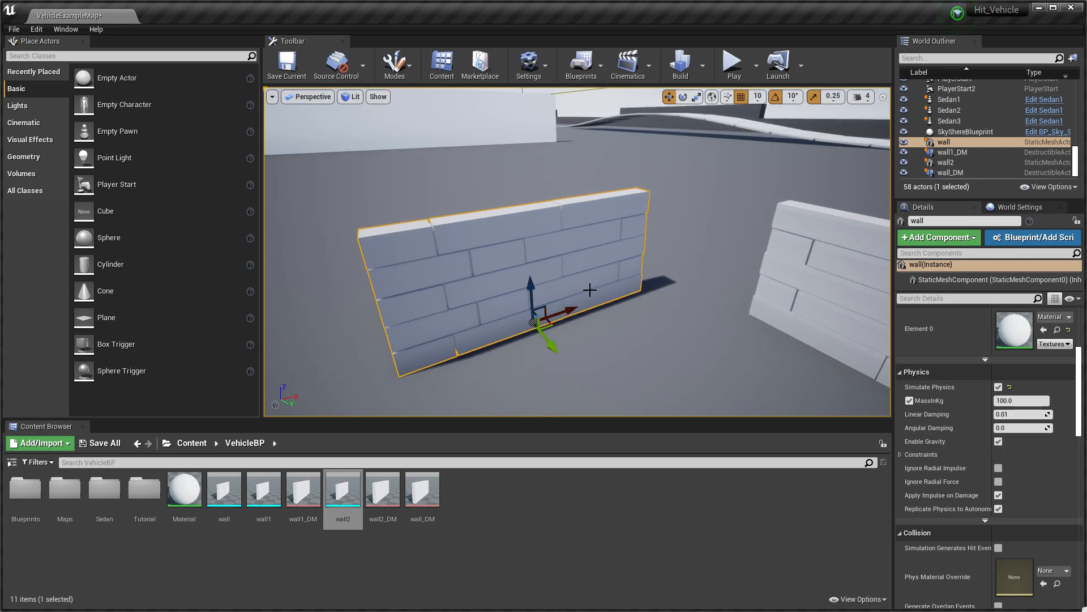
mouse_move(581, 264)
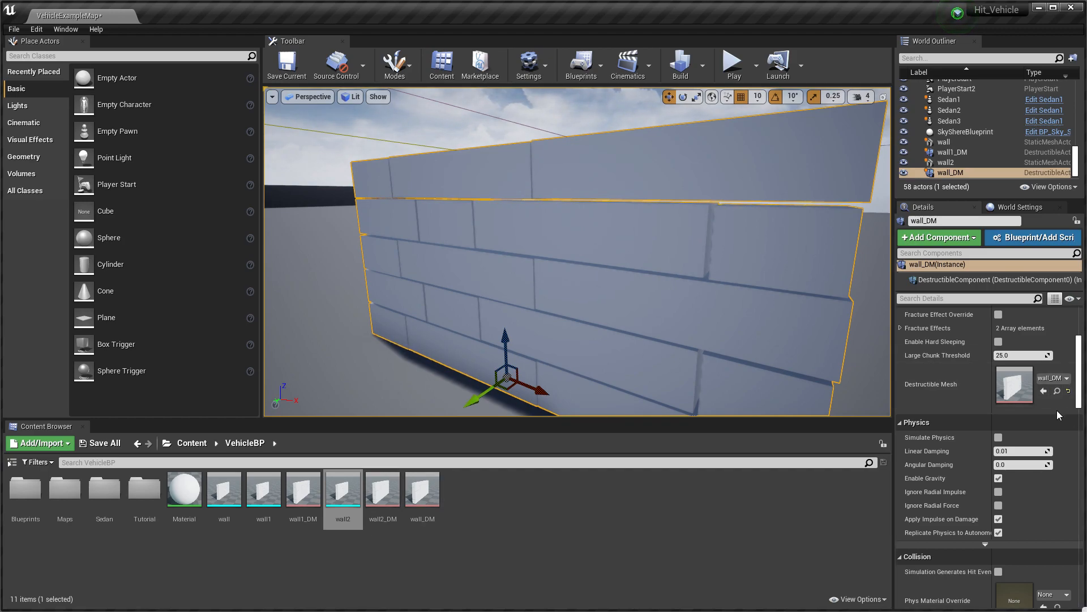
left_click(303, 488)
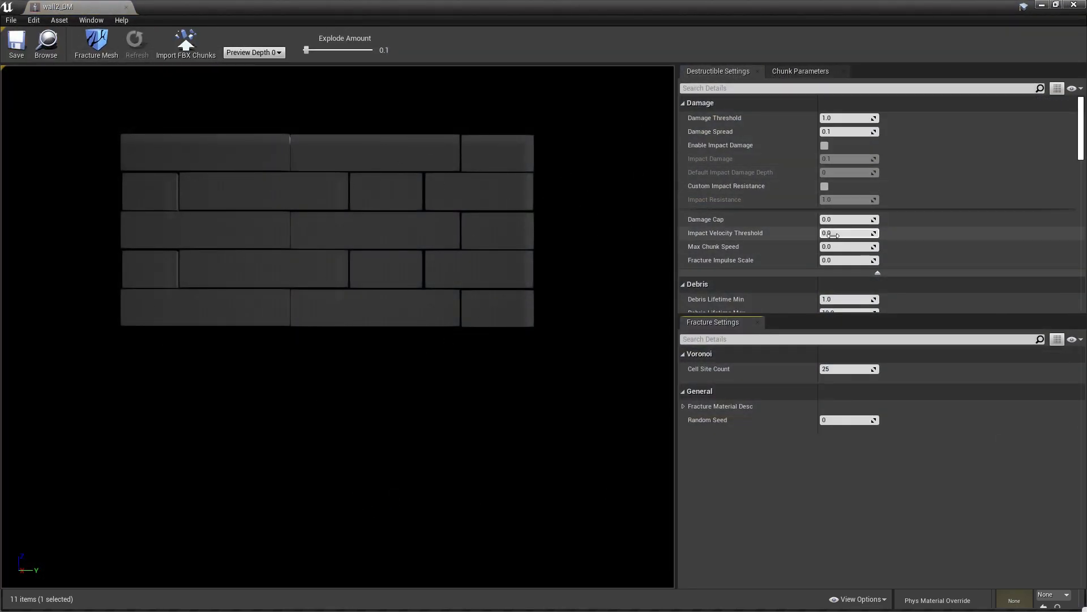
mouse_move(714, 118)
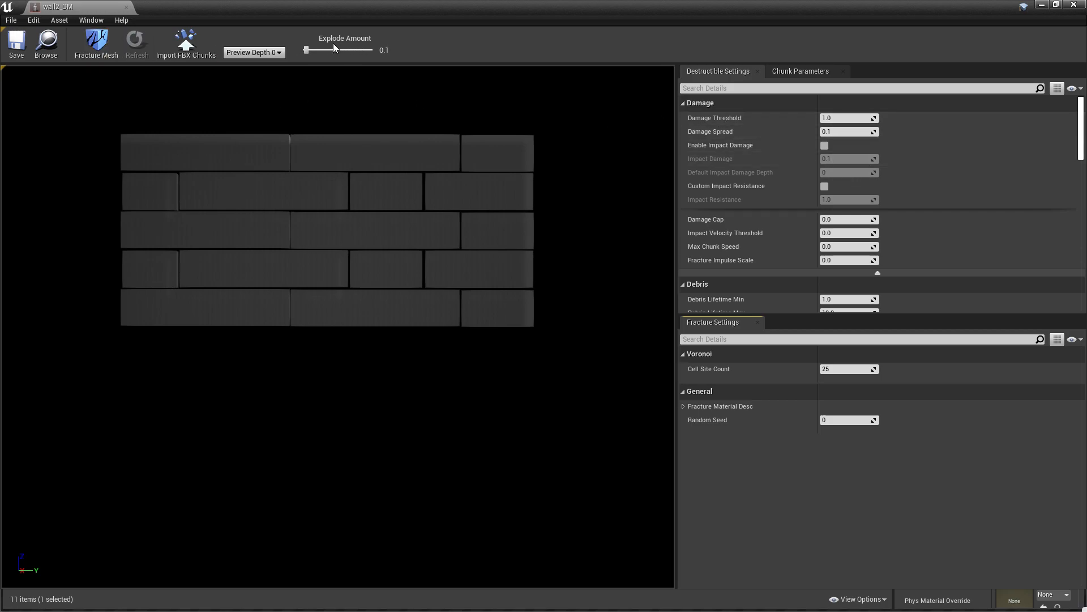
Fracture the wall mesh and set damage threshold, spread and impact damage to 1000 with impact damage enabled
left_click(253, 52)
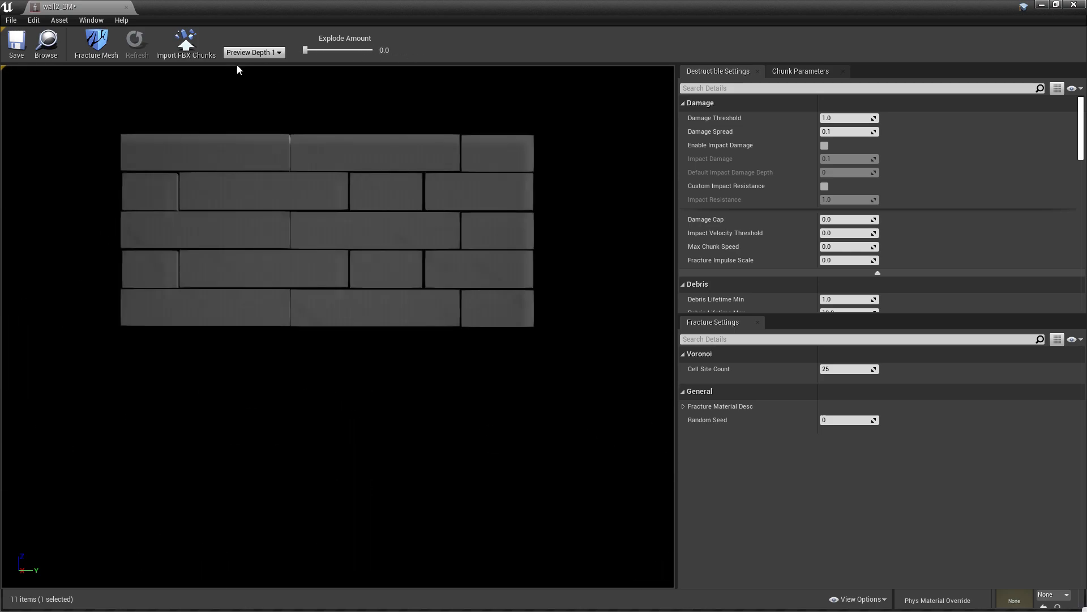
scroll("down", 3)
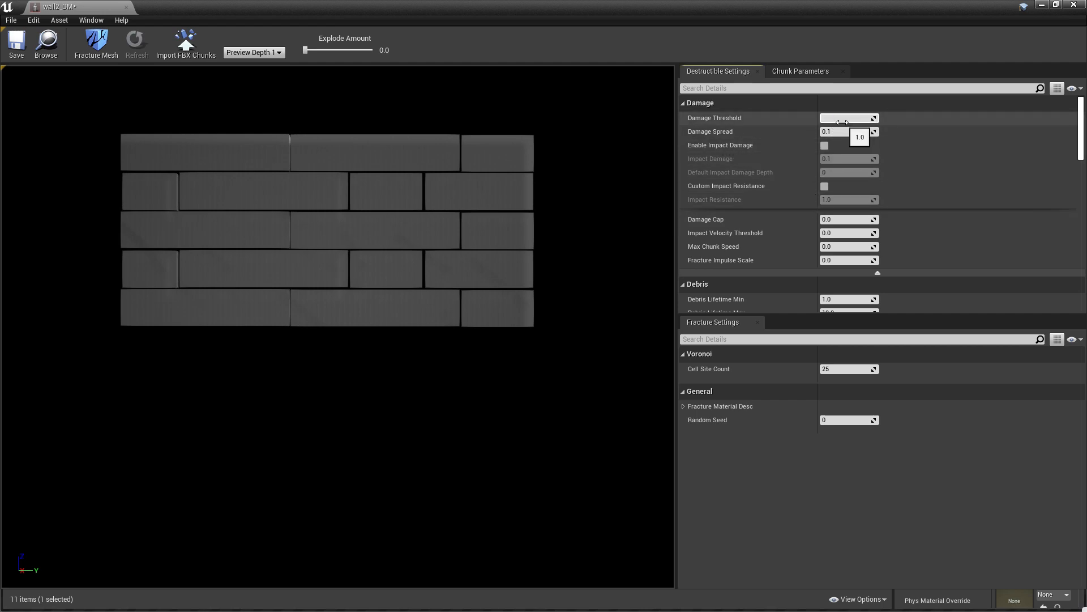
type("1000.0")
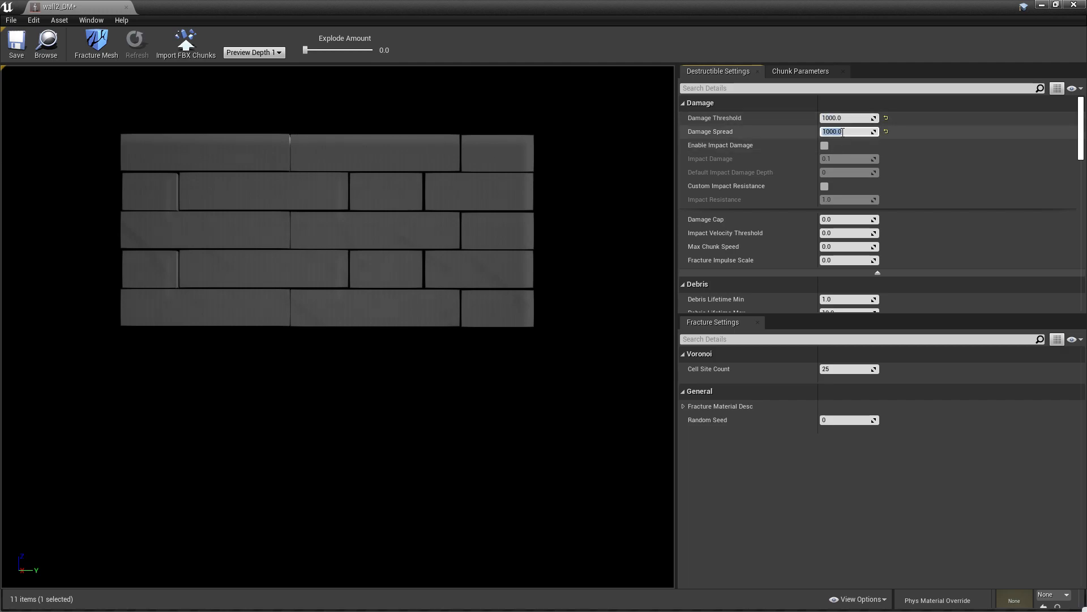
left_click(825, 145)
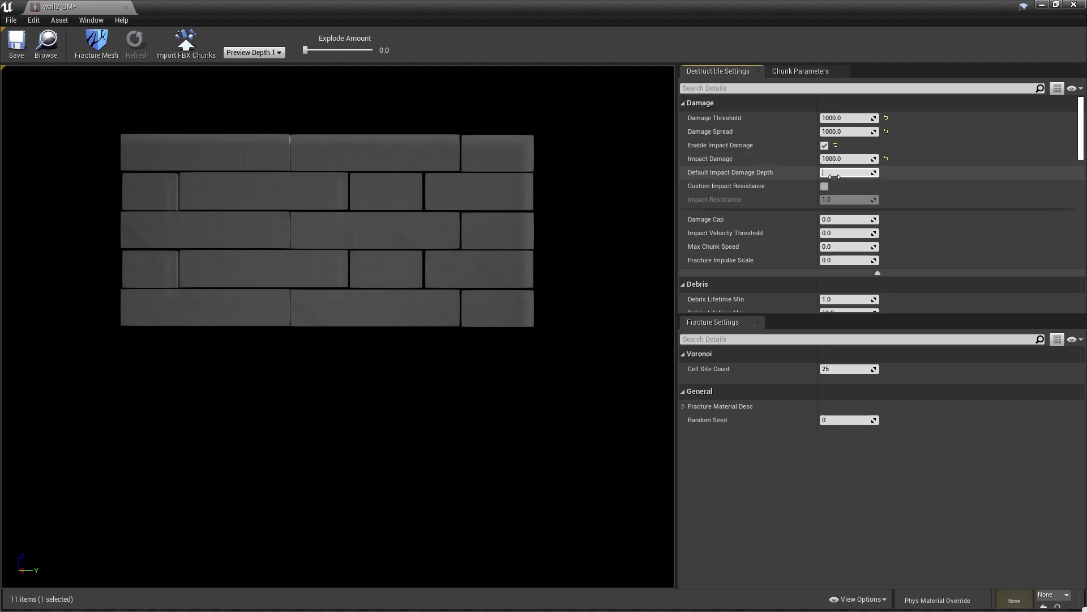
type("1000")
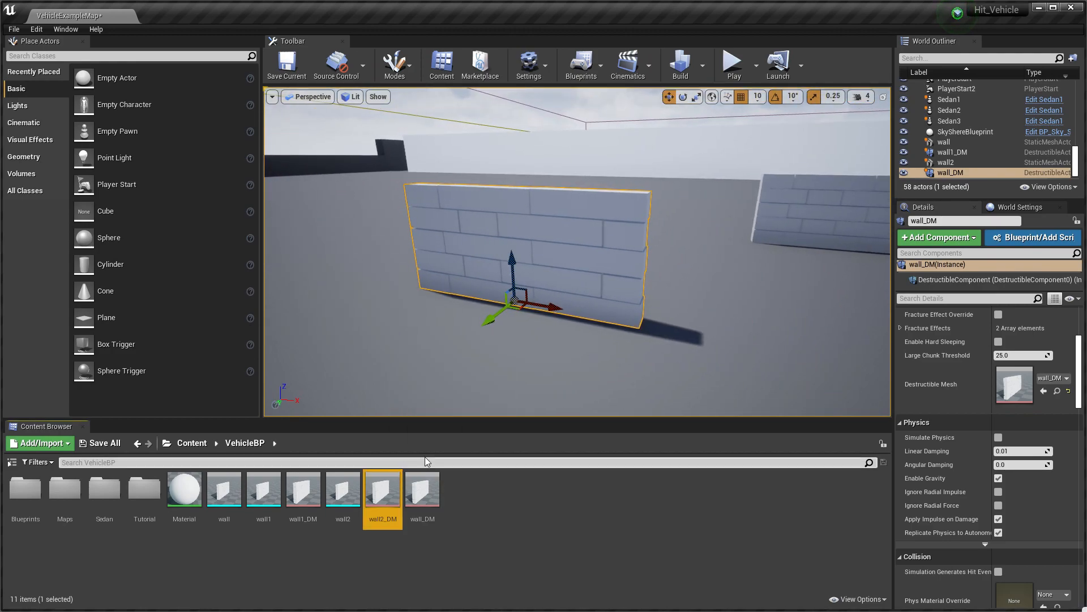
double_click(381, 488)
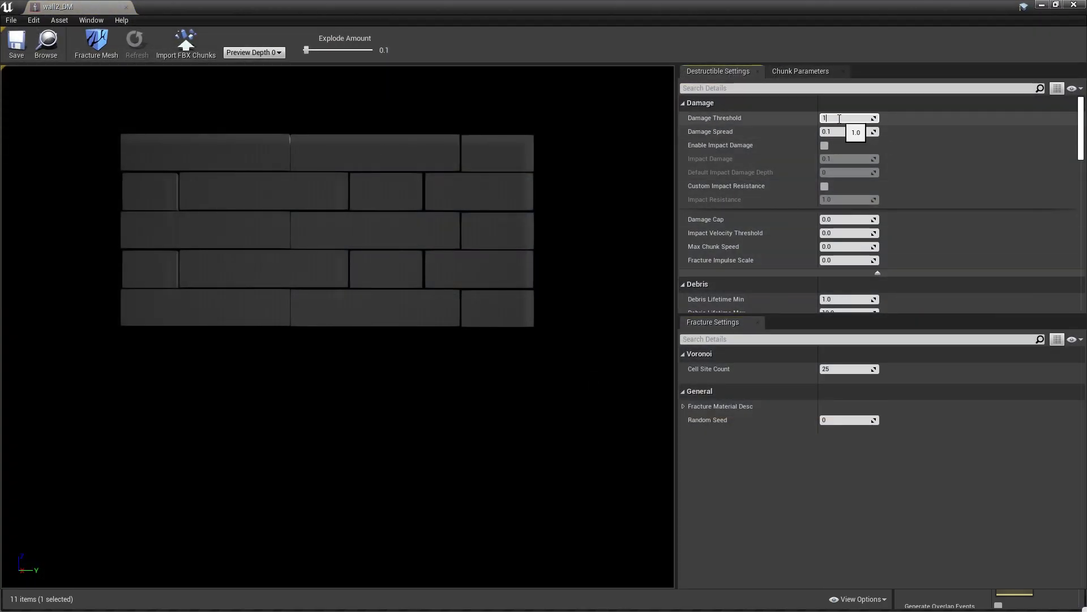
Set wall2_DM threshold, spread and impact damage to 1000, enable impact damage, depth 10000
type("100")
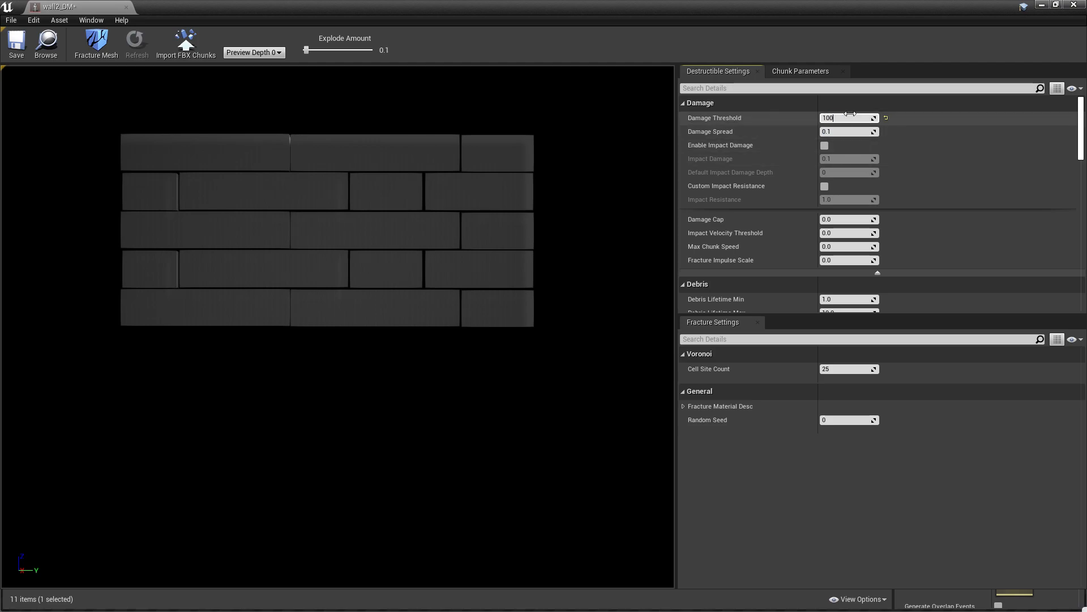
left_click(849, 131)
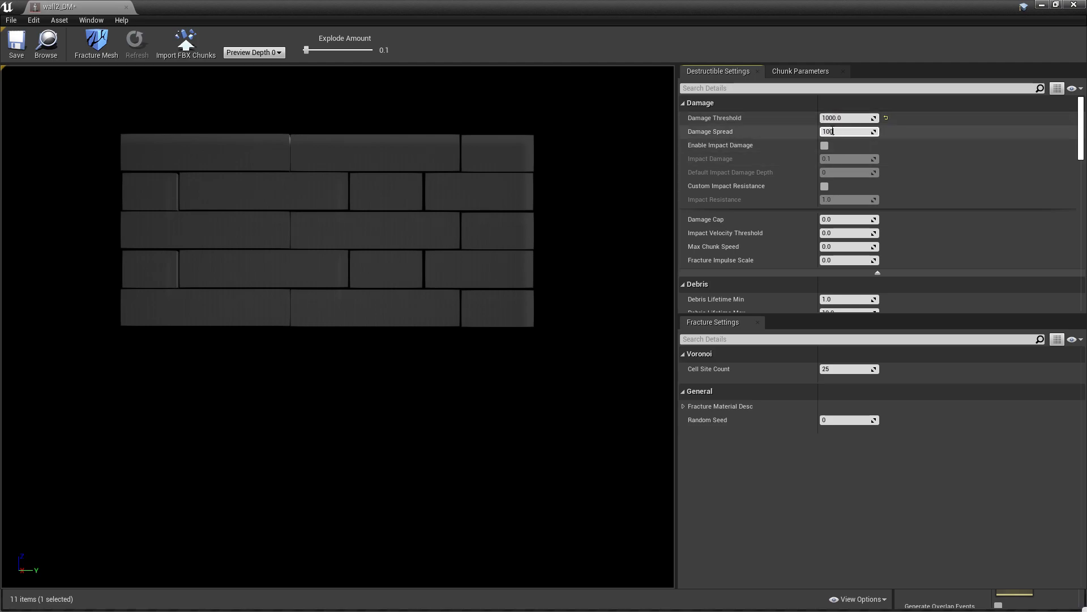
left_click(825, 145)
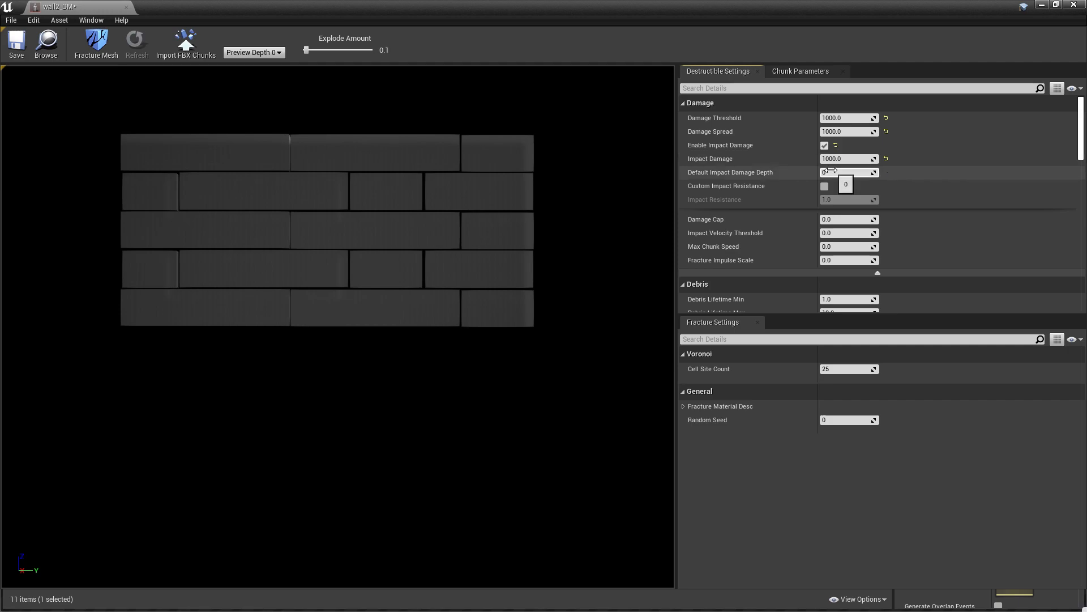
type("200")
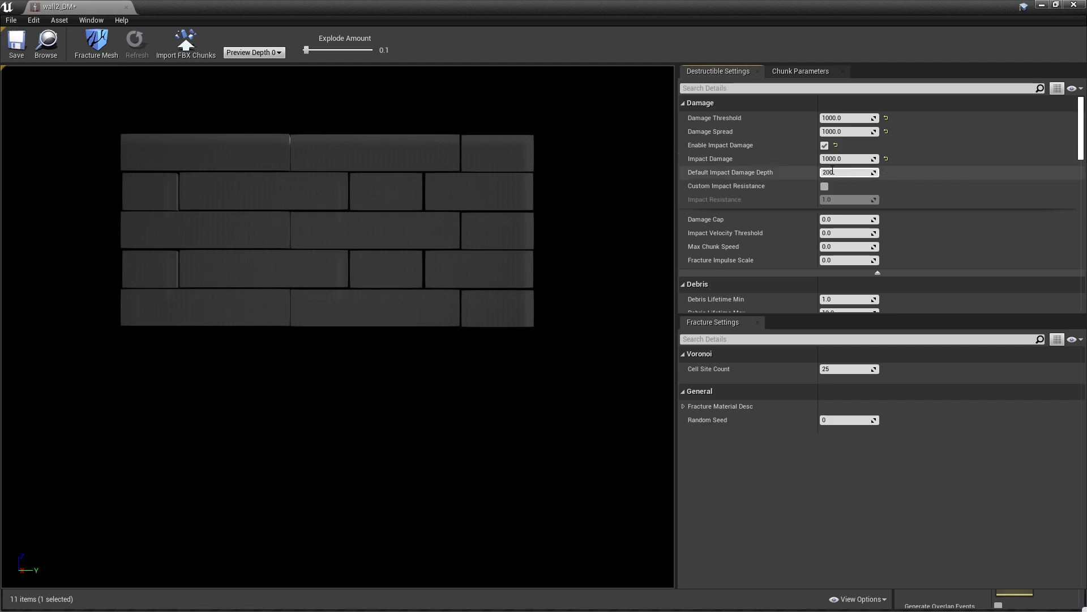
type("10000")
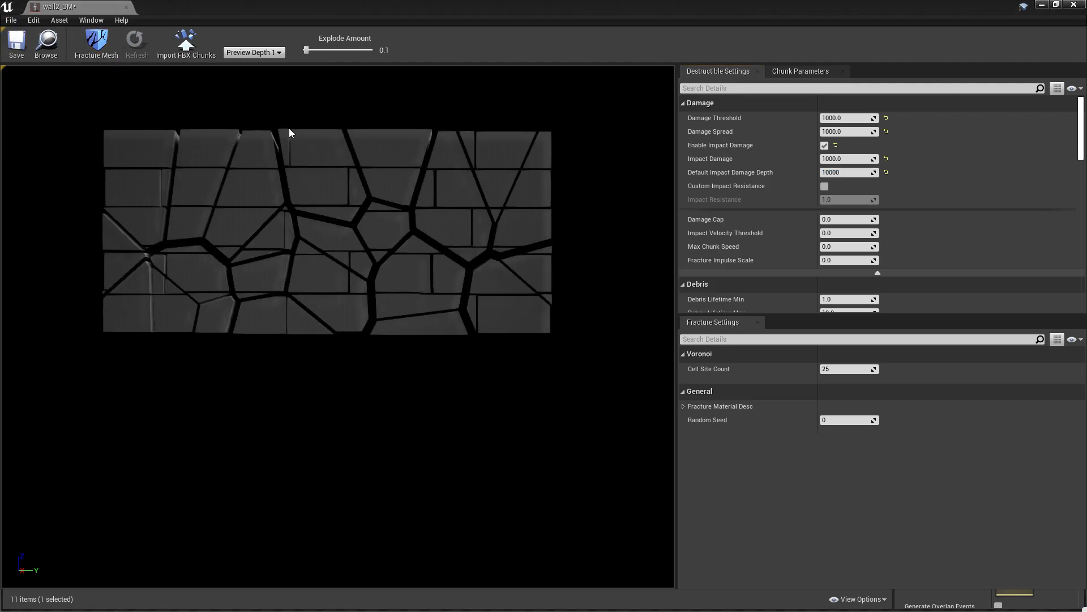
left_click_drag(308, 49, 303, 50)
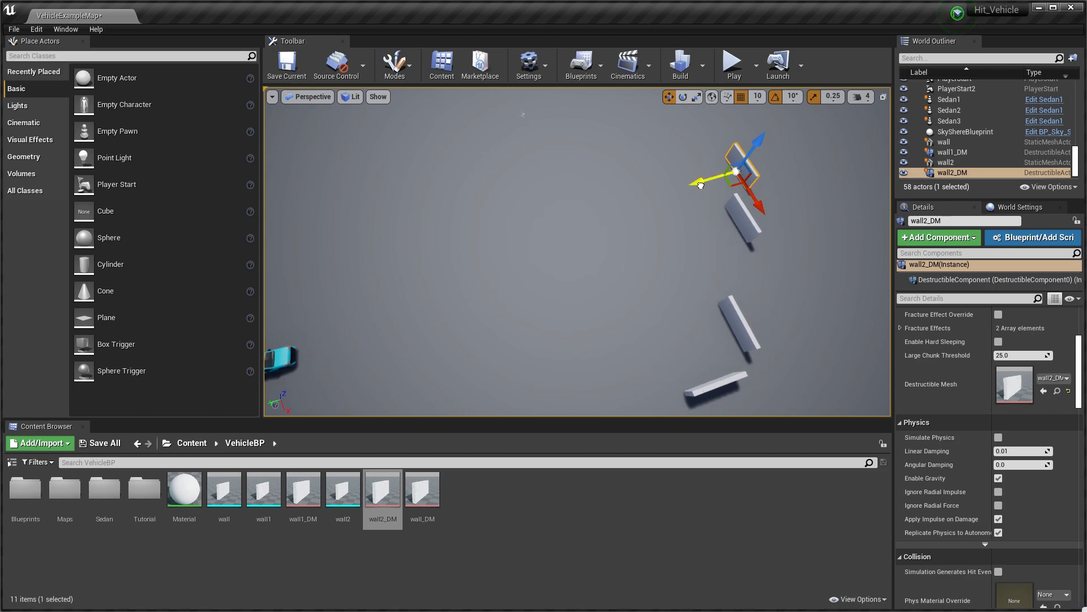
Select the wall2_DM destructible wall placed in the vehicle level
left_click(732, 64)
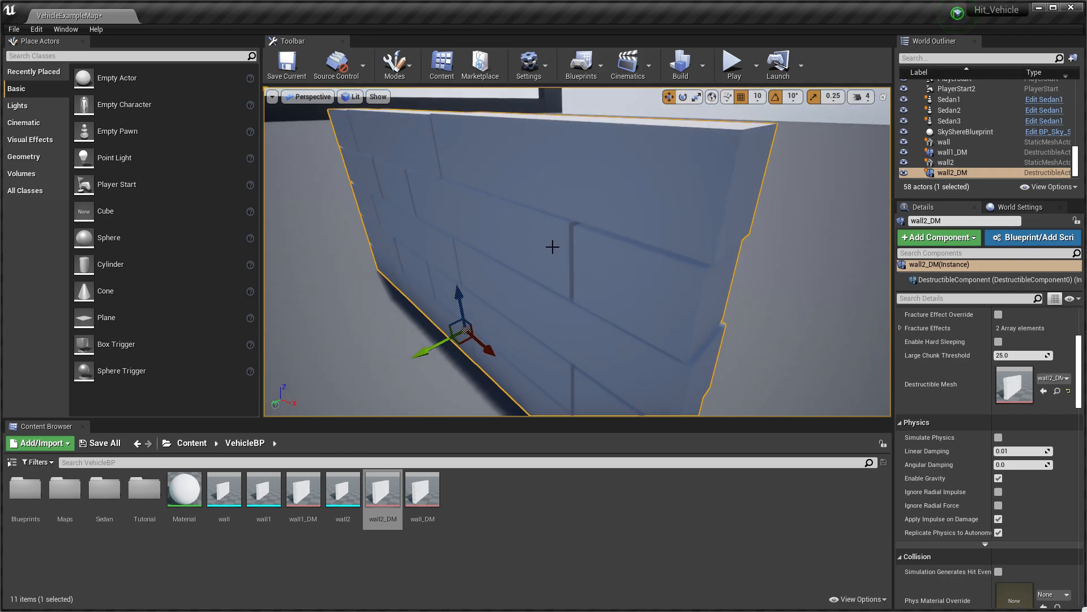
mouse_move(487, 299)
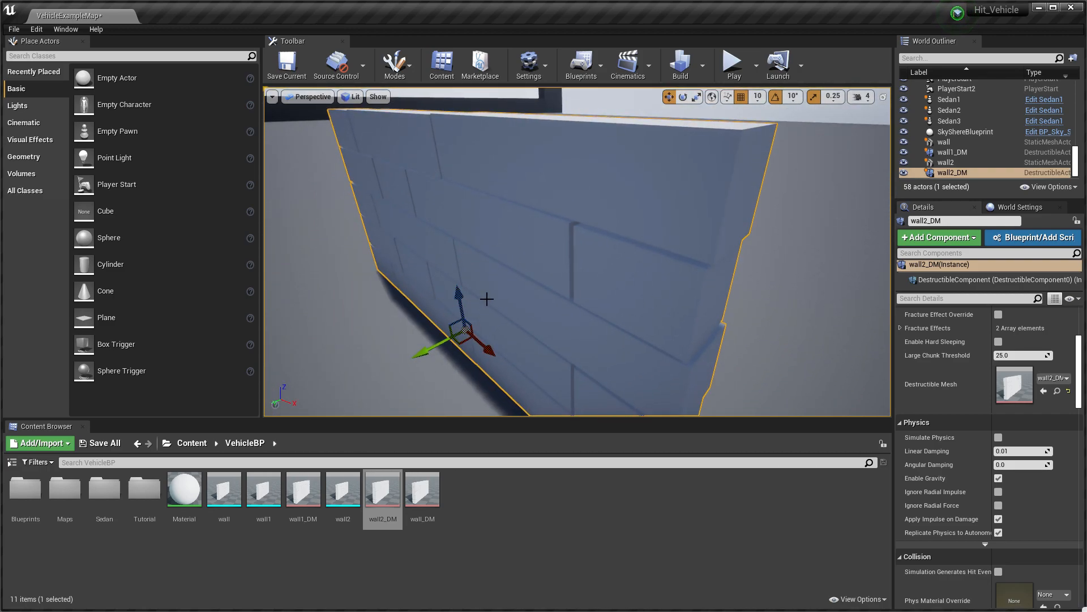
mouse_move(733, 62)
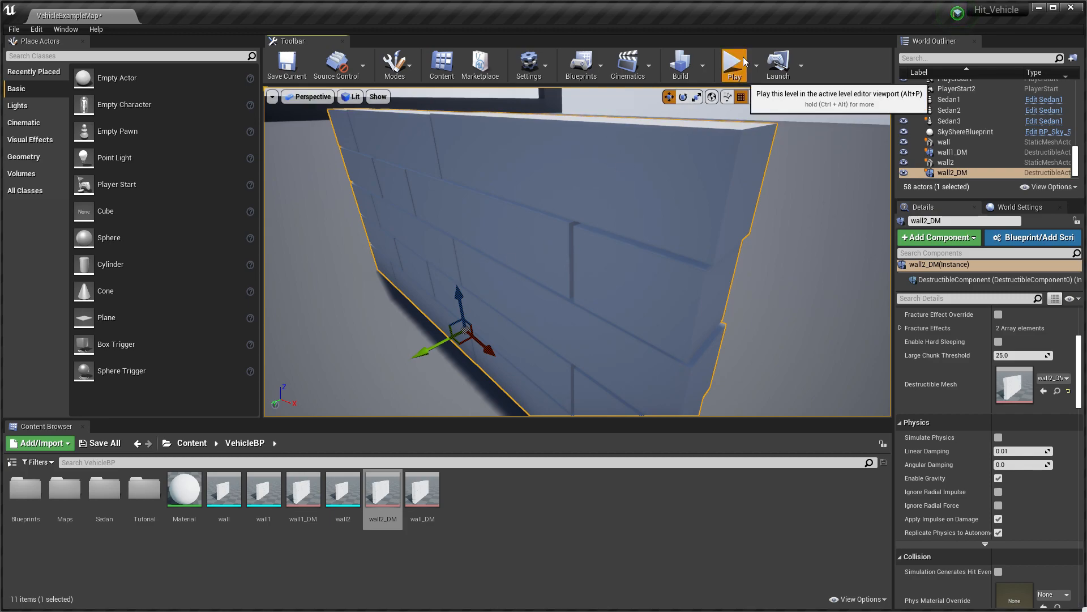
left_click(734, 64)
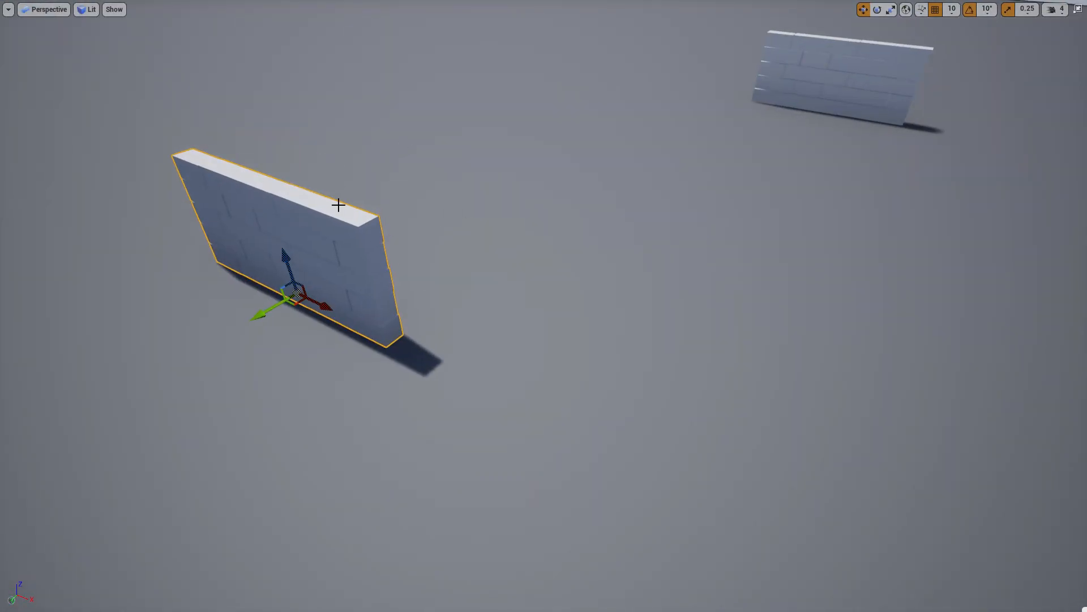
mouse_move(326, 213)
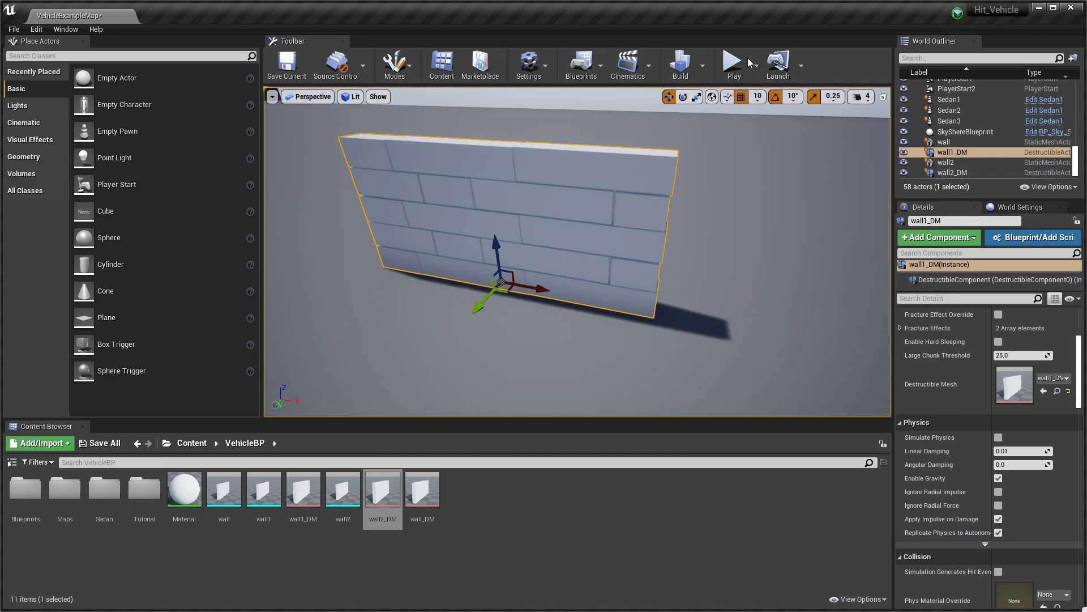
Tune wall1_DM damage threshold 5000, impact resistance 3000, 30 cells, then save the level and play
left_click(732, 66)
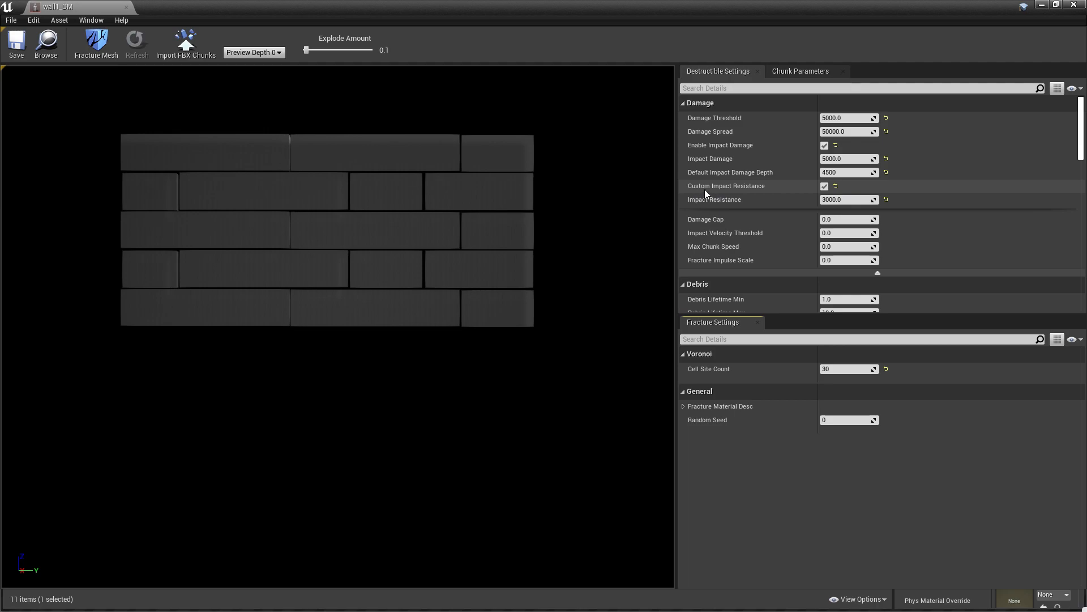
mouse_move(824, 185)
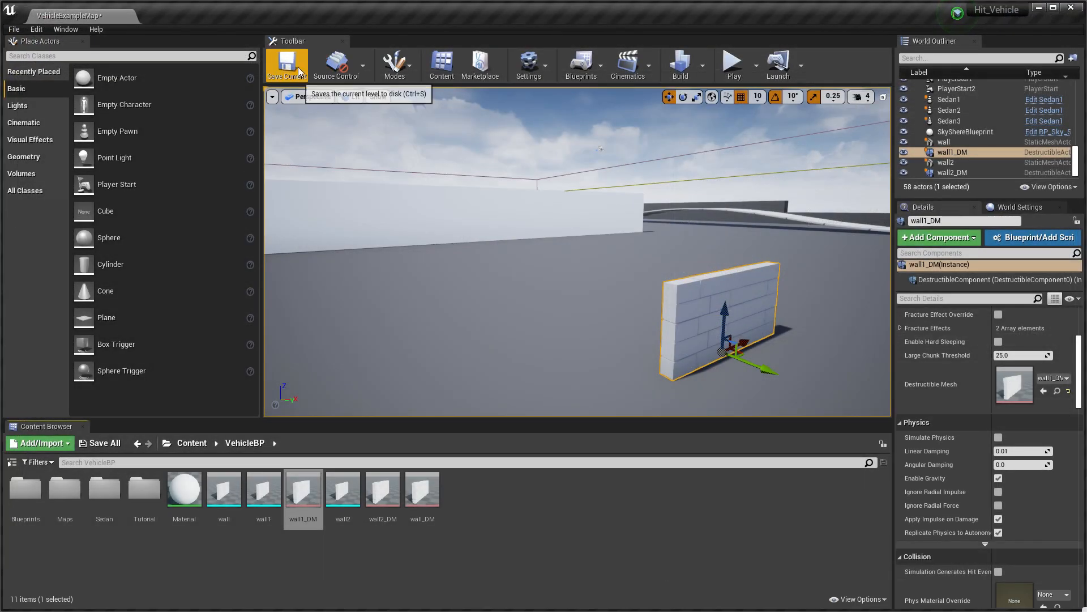
left_click(732, 65)
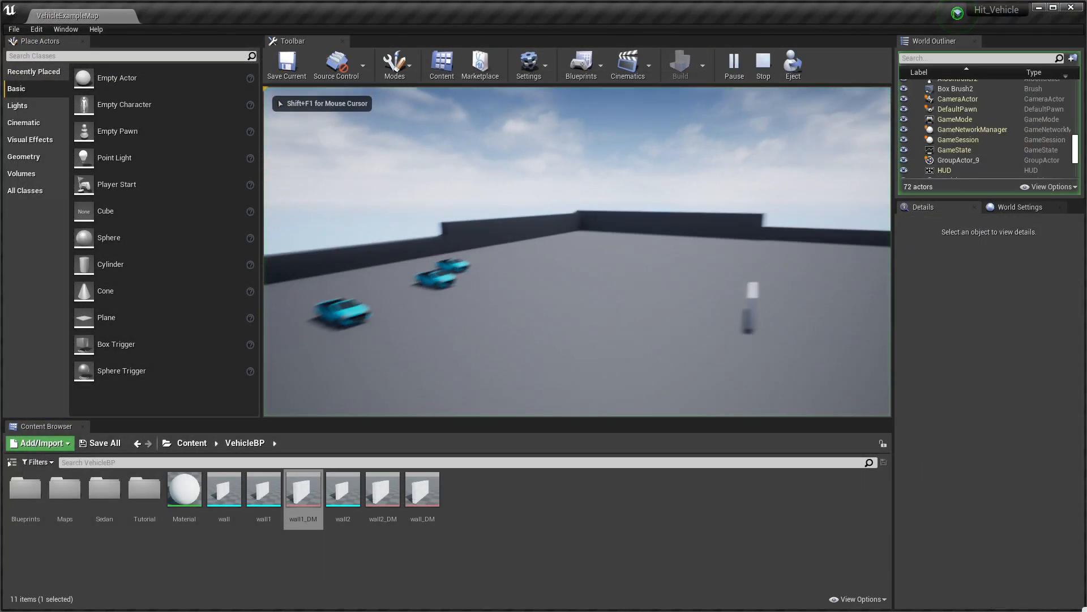